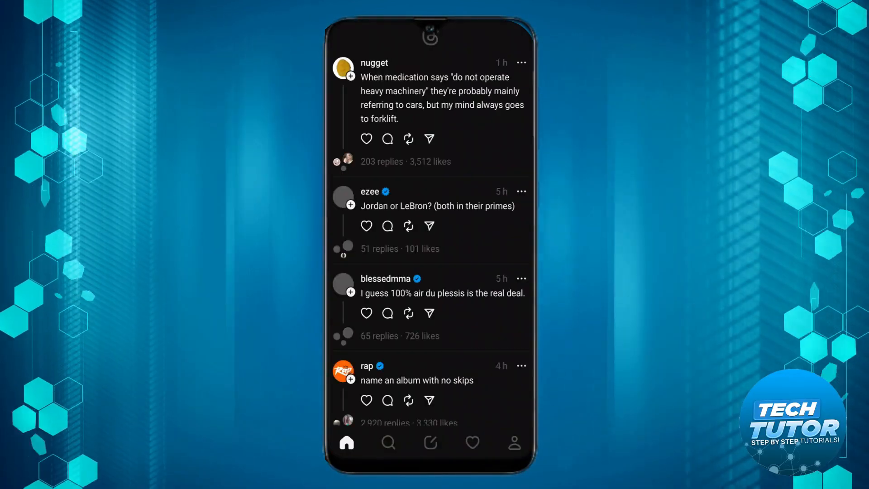
Step: Find the name Tech tutor locked in Threads' profile editor, then bring up the phone's app search
click(512, 442)
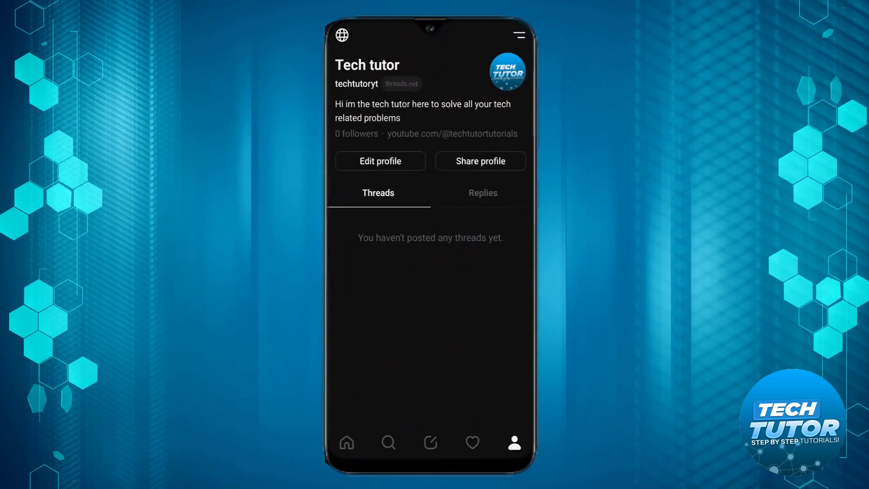
click(380, 161)
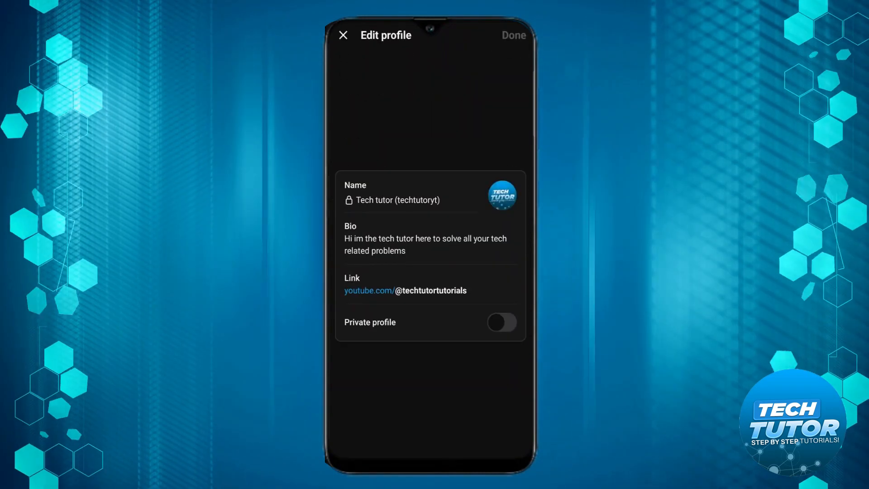
click(399, 199)
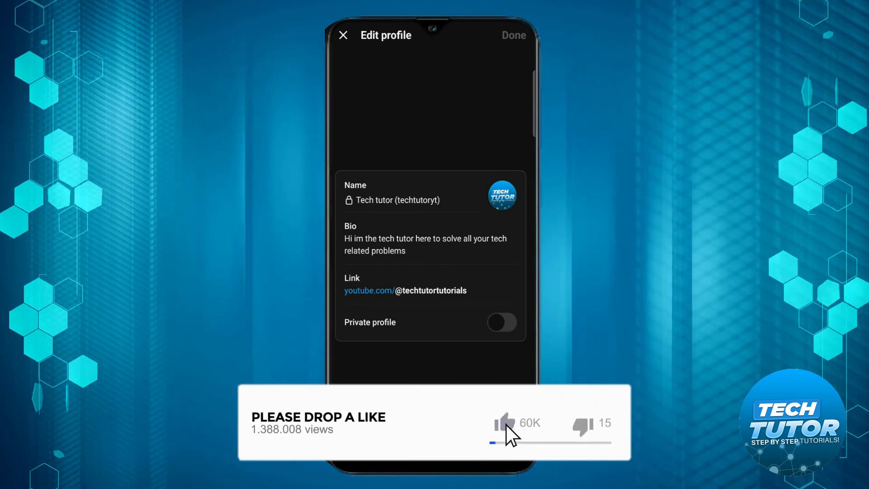
click(512, 35)
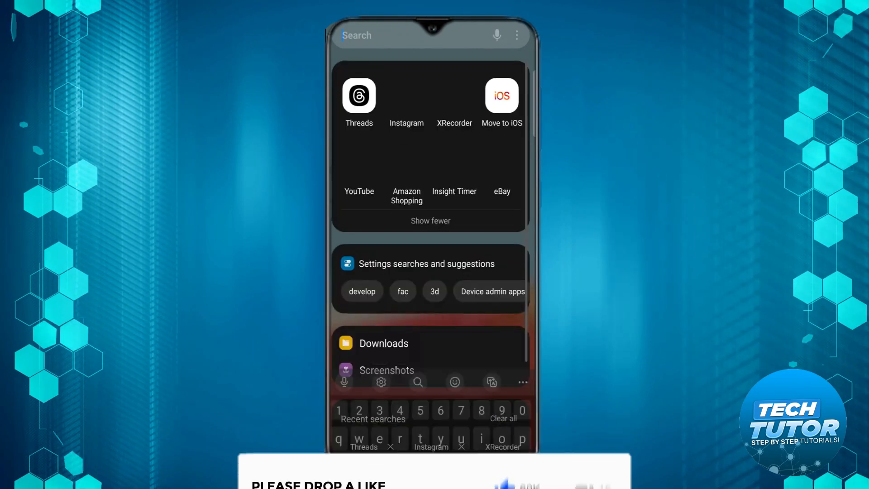
Step: Launch Instagram and reach your own profile's name editor, still showing Tech tutor
click(405, 95)
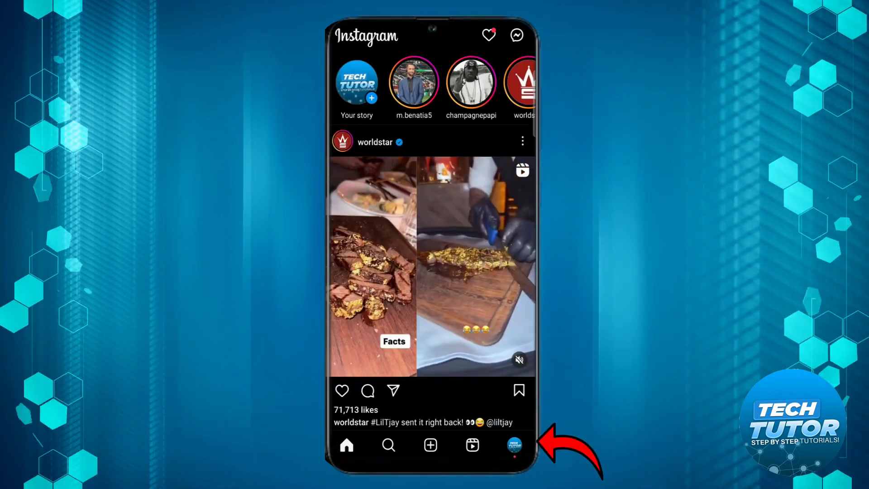
click(513, 444)
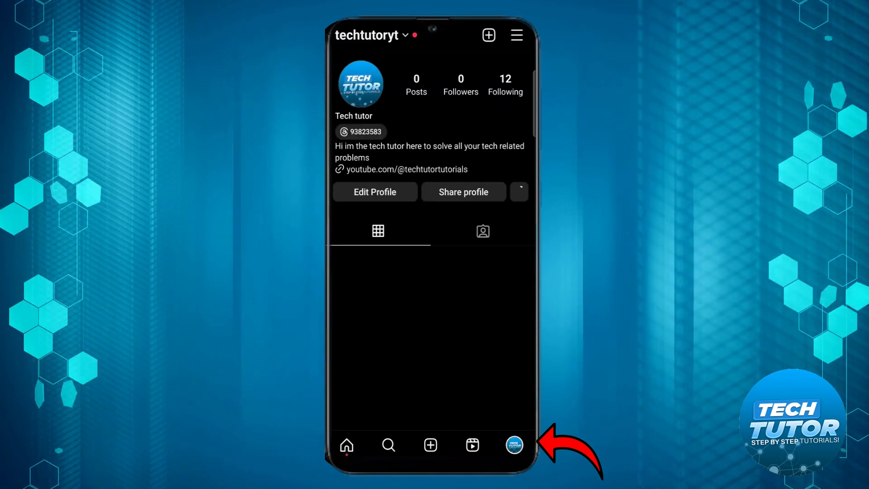
click(518, 191)
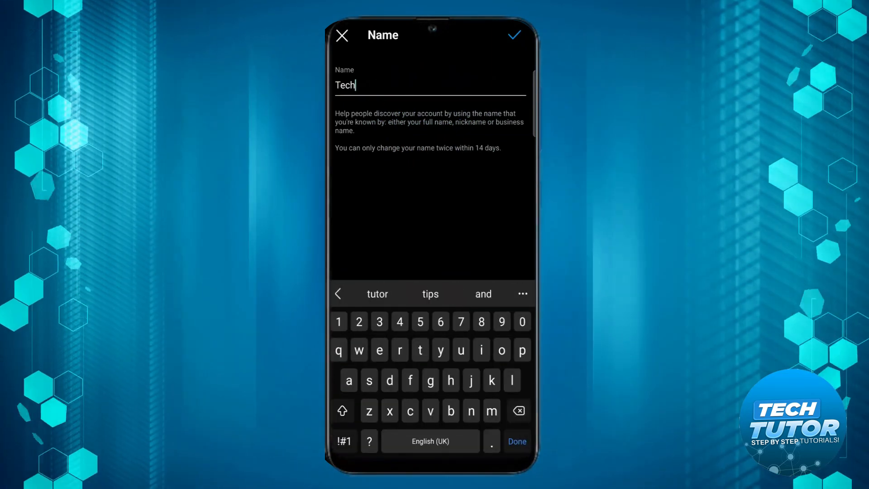
Step: Enter the new Instagram name Techtutoryt, completing it from the suggestion
text(tutory)
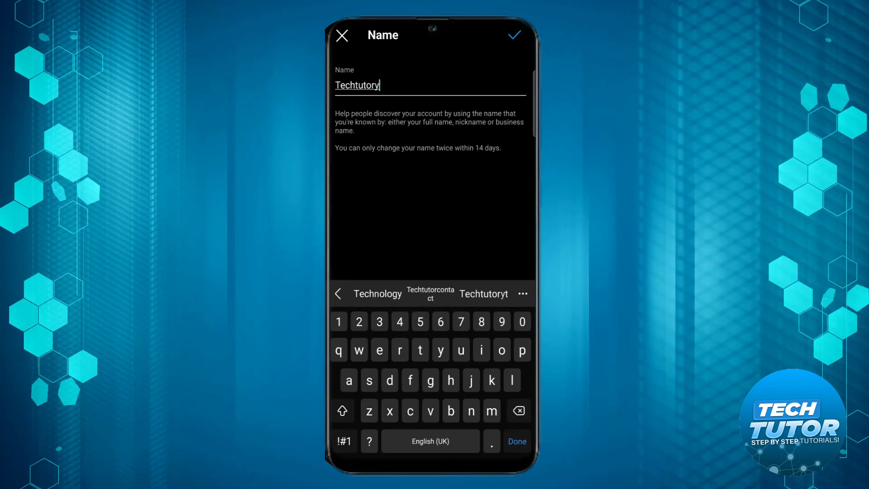
click(482, 293)
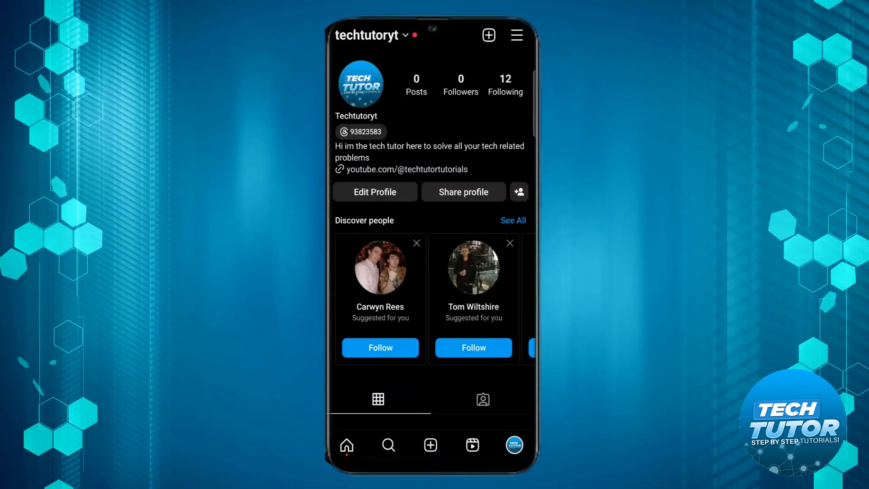
Step: View the Threads membership badge details and jump to the linked Threads profile
click(360, 132)
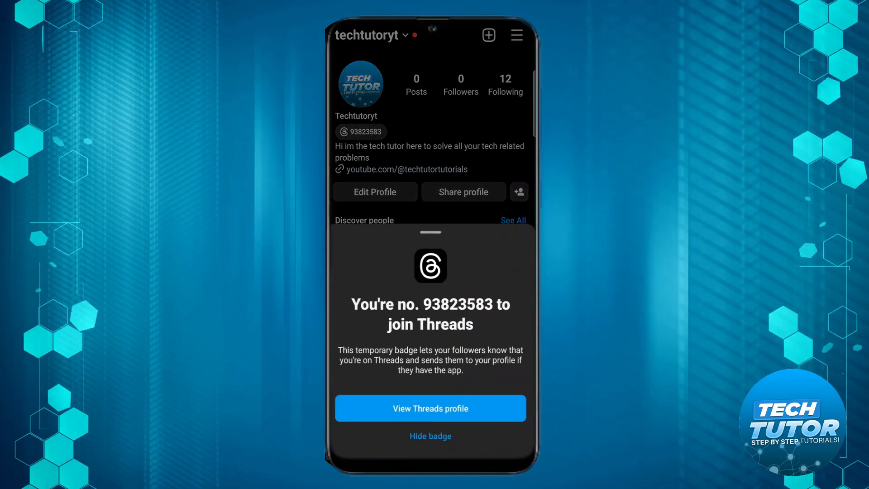
click(430, 408)
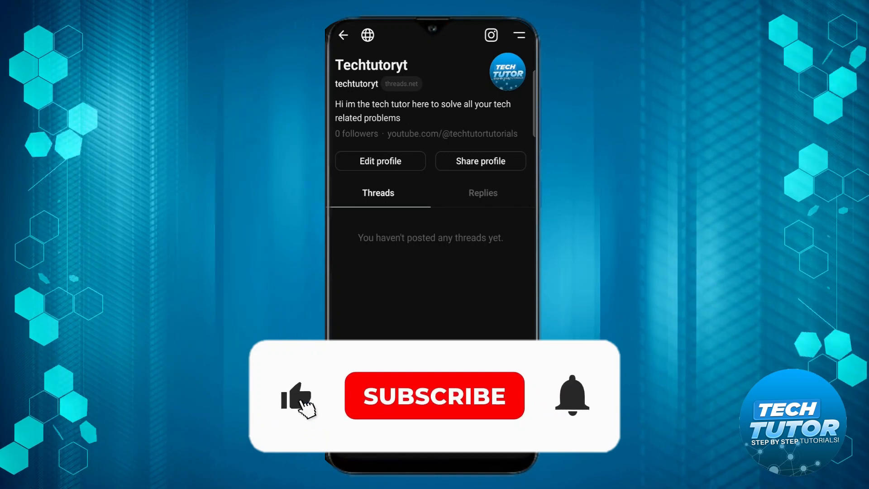
Step: Review the Threads profile header now reading Techtutoryt, synced from Instagram
click(434, 395)
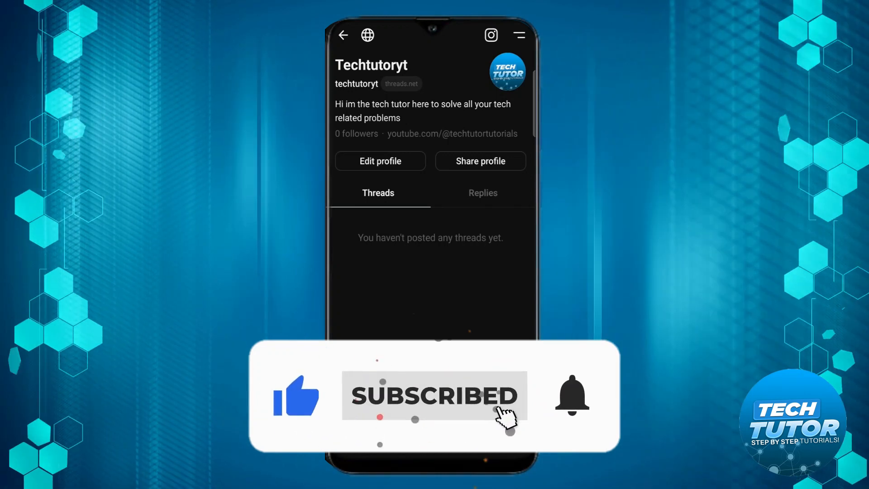